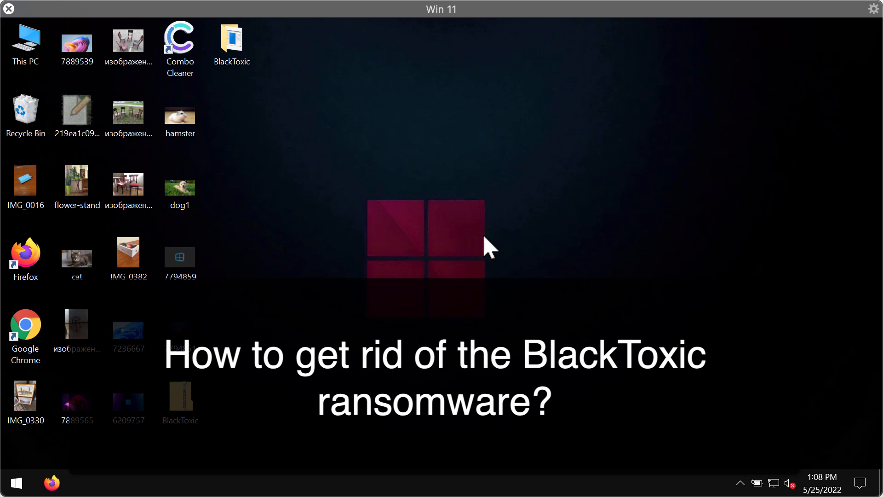
pyautogui.moveTo(478, 241)
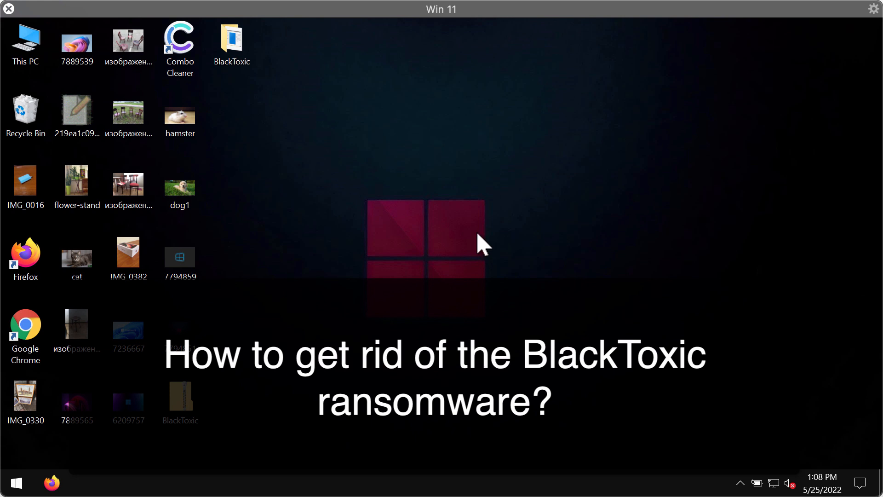
# - Open the BlackToxic folder from the desktop to reveal its single application file
pyautogui.click(232, 41)
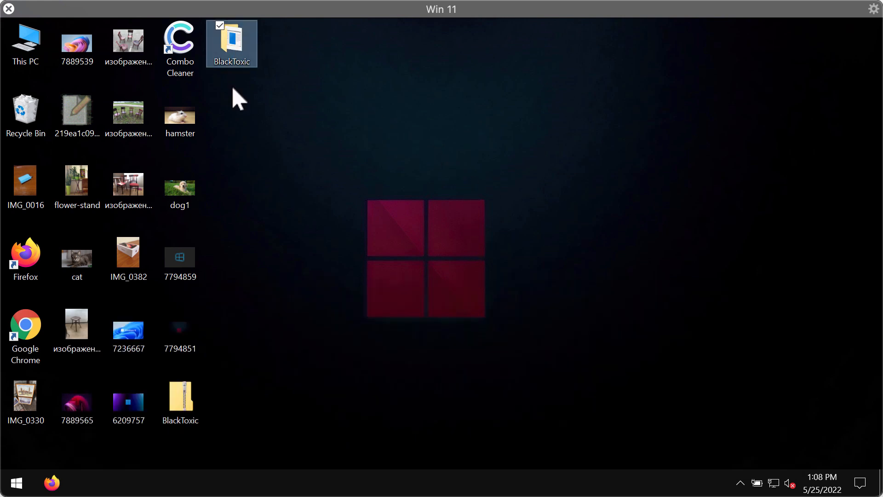
pyautogui.click(344, 124)
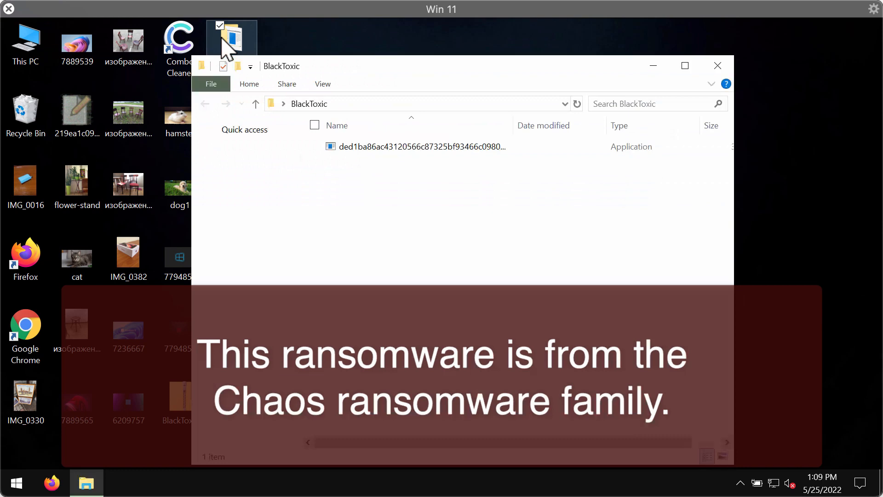
# - Run the BlackToxic application and let it encrypt the desktop files with the .KsiRu0w2 extension
pyautogui.click(718, 65)
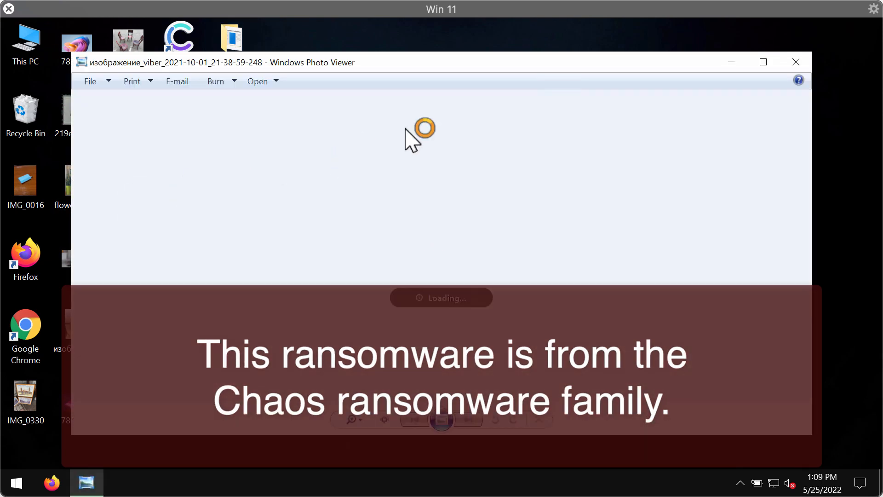
pyautogui.click(795, 61)
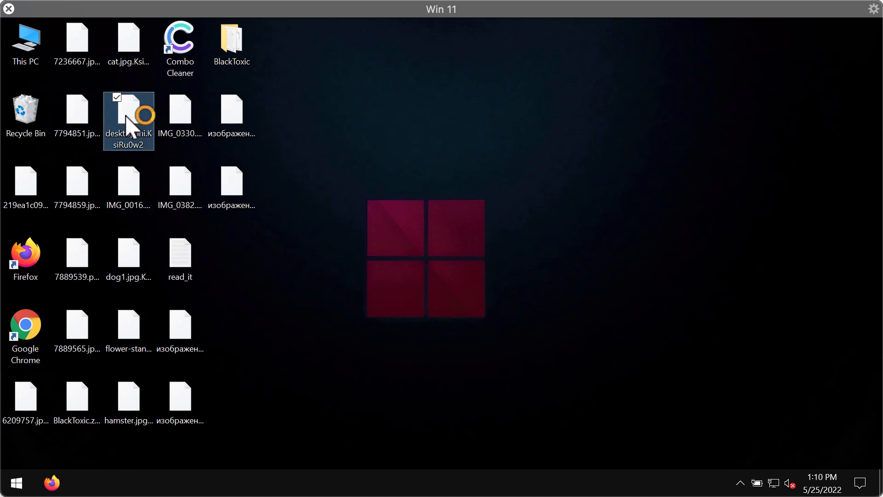
# - Attempt to open an encrypted desktop file and dismiss the cannot-open warning
pyautogui.doubleClick(128, 109)
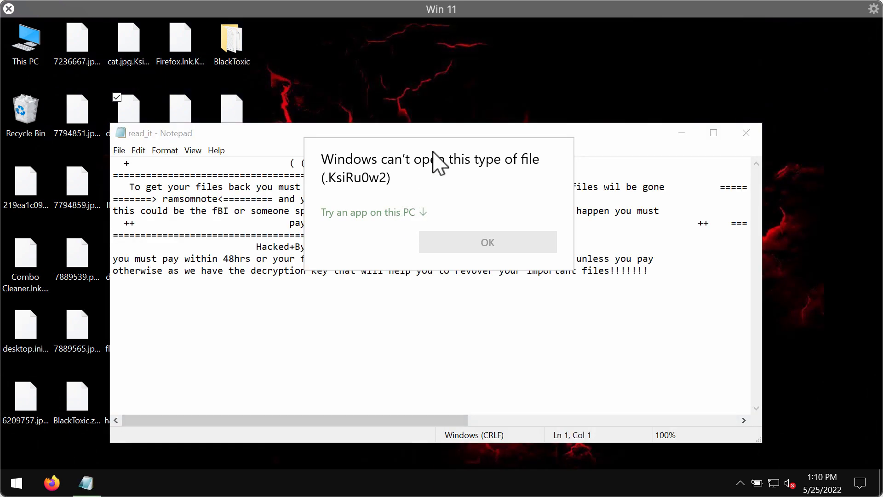
pyautogui.moveTo(333, 200)
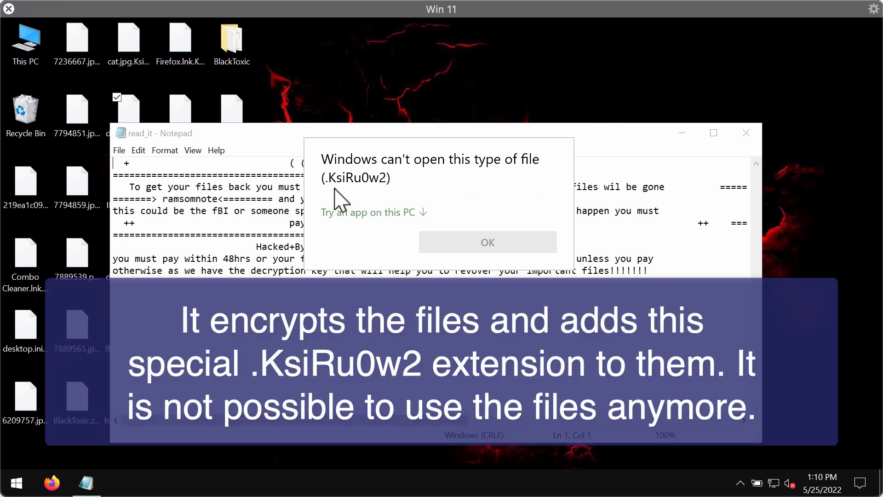
pyautogui.moveTo(359, 196)
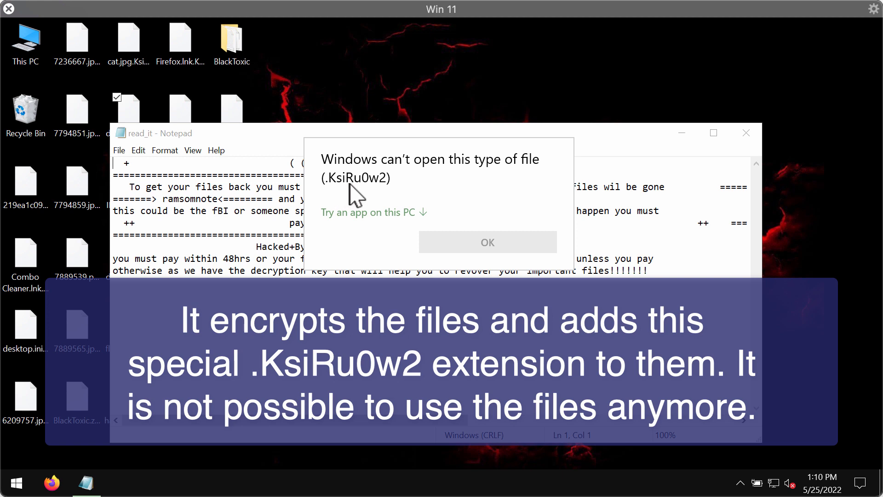
pyautogui.moveTo(377, 194)
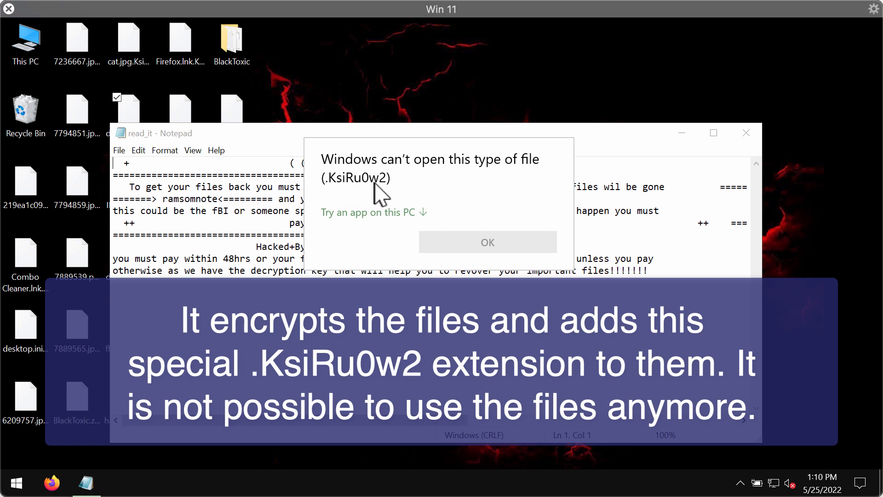
pyautogui.moveTo(412, 174)
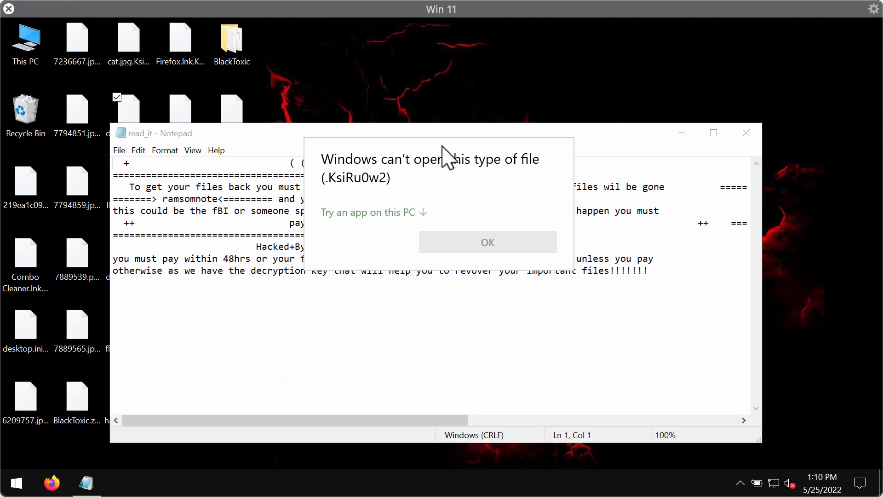
pyautogui.moveTo(353, 198)
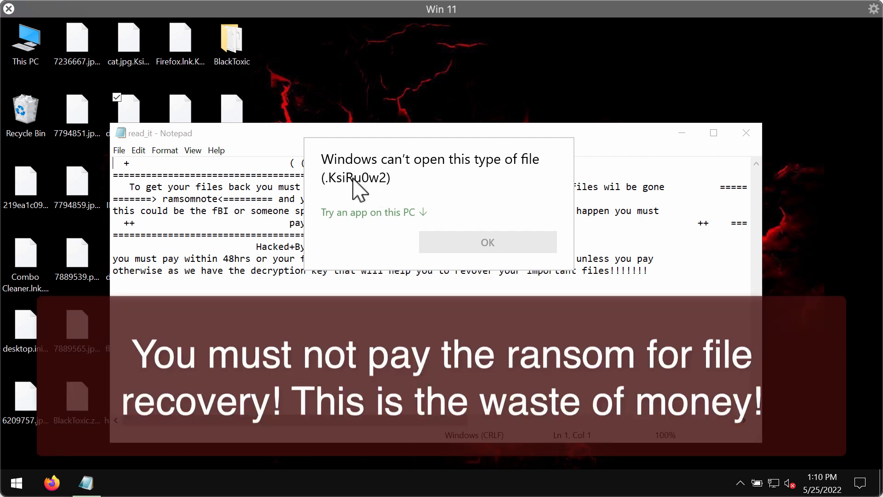
pyautogui.moveTo(446, 206)
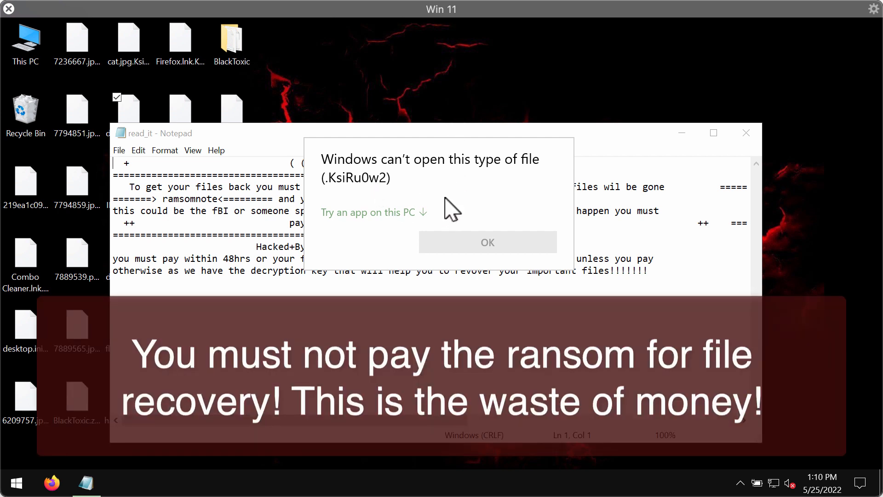
pyautogui.moveTo(627, 149)
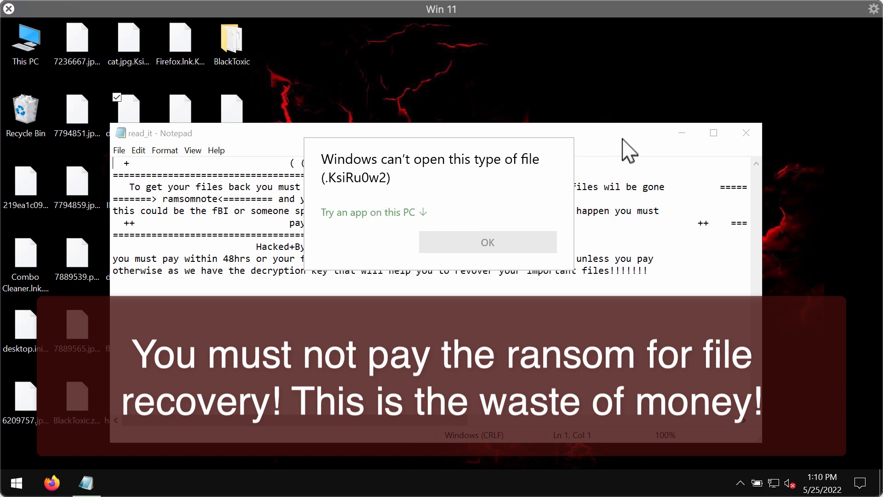
pyautogui.click(487, 242)
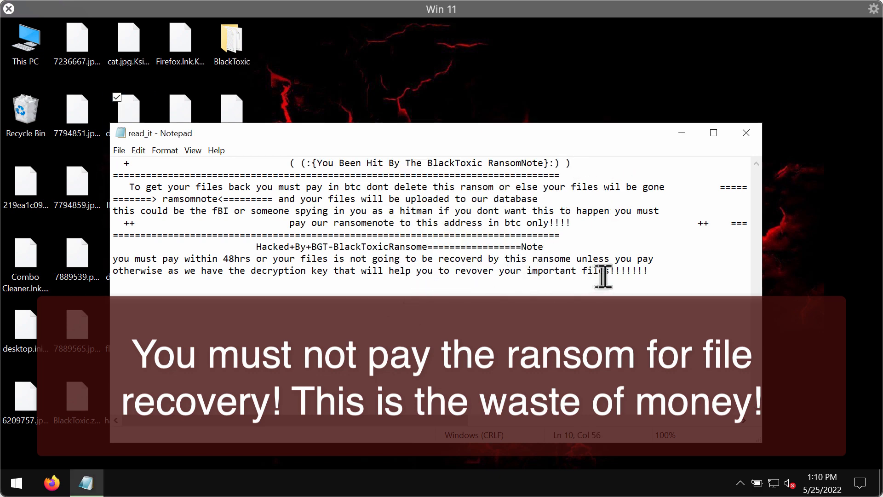
# - Read the read_it ransom note in Notepad, selecting all its text, then close it
pyautogui.click(164, 186)
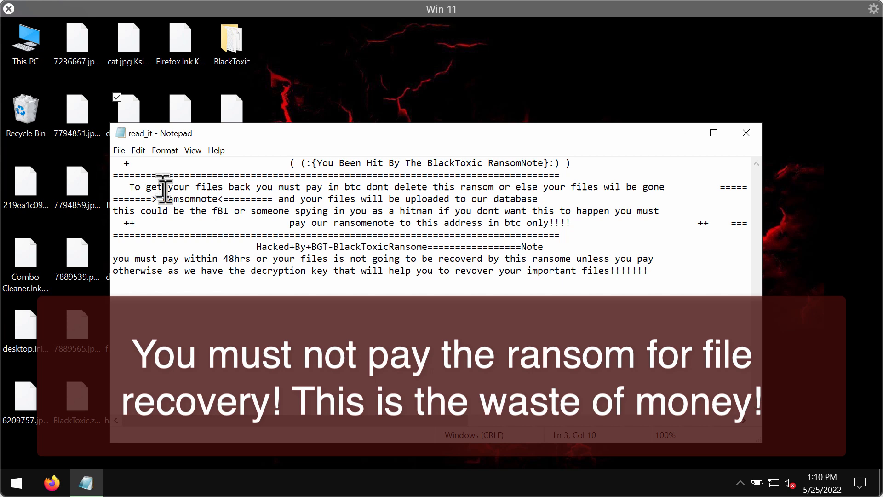
pyautogui.press('ctrl+a')
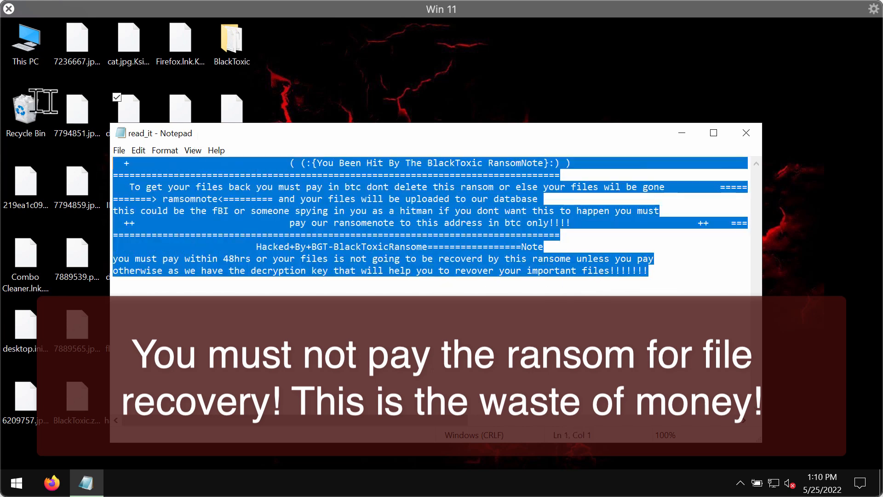
pyautogui.click(286, 187)
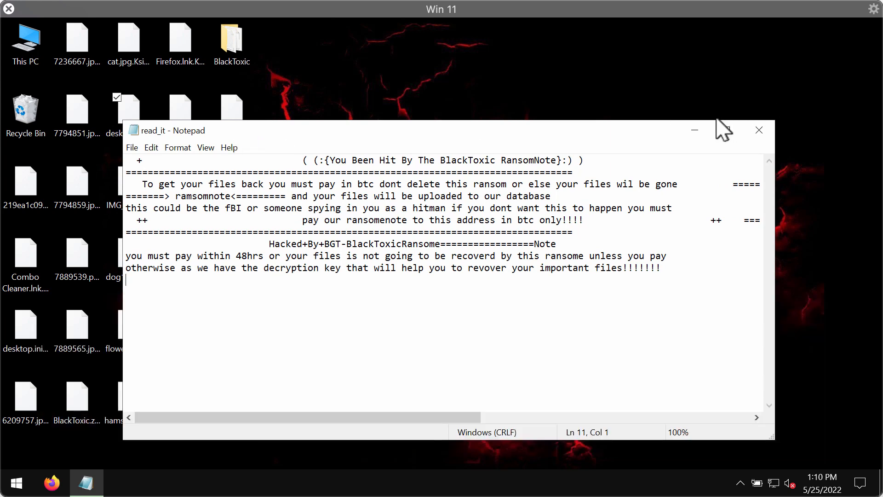
pyautogui.click(760, 130)
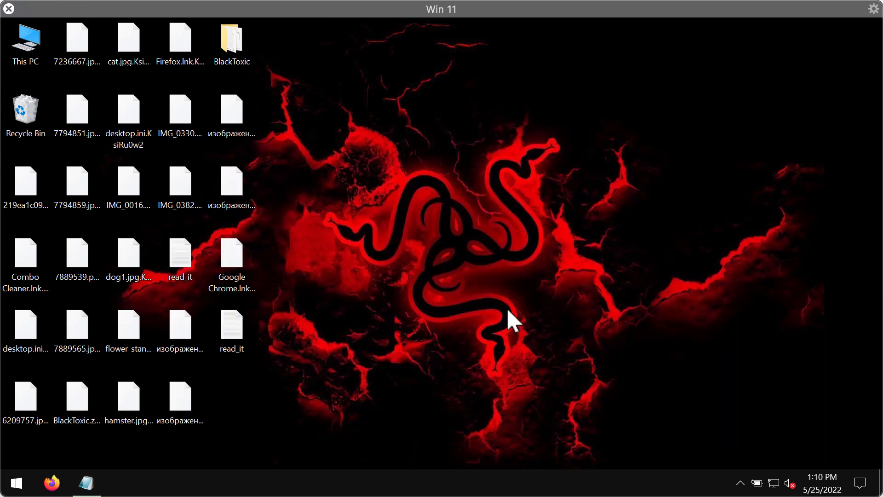
pyautogui.moveTo(426, 263)
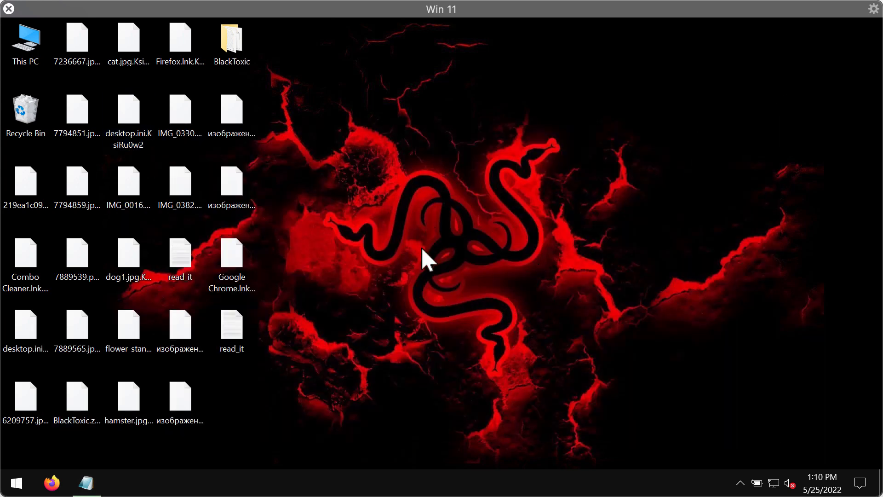
pyautogui.moveTo(325, 322)
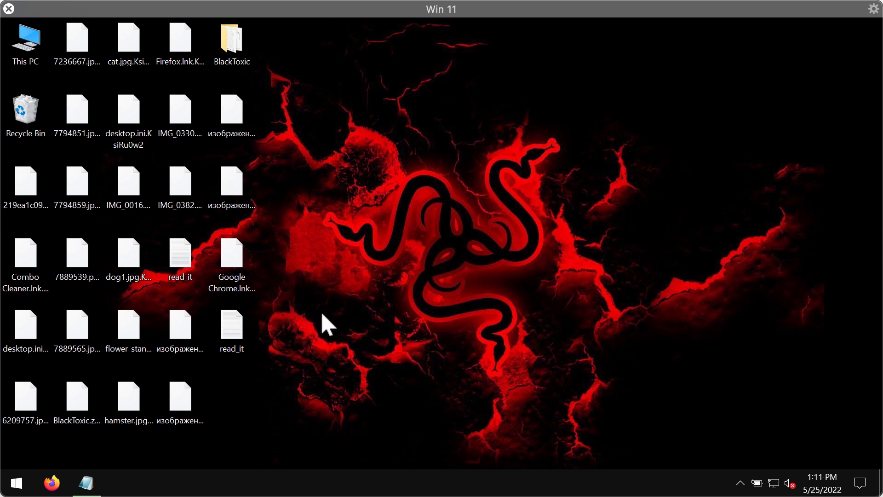
pyautogui.moveTo(418, 304)
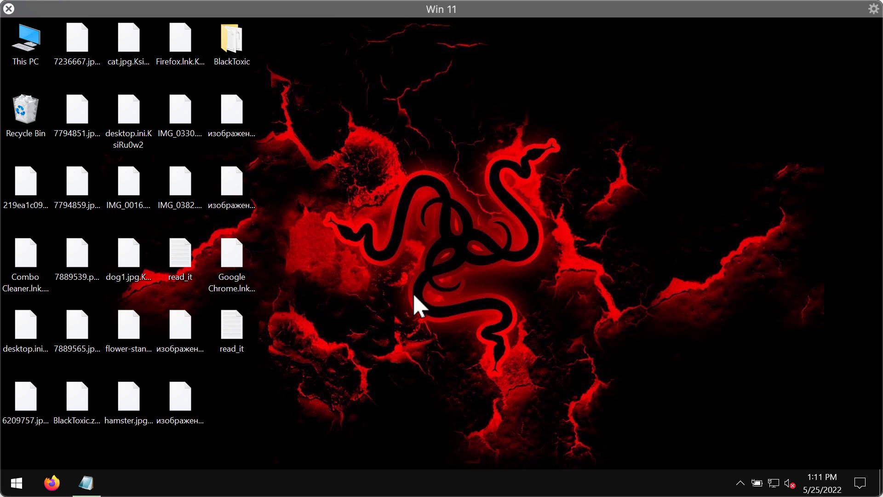
pyautogui.moveTo(364, 303)
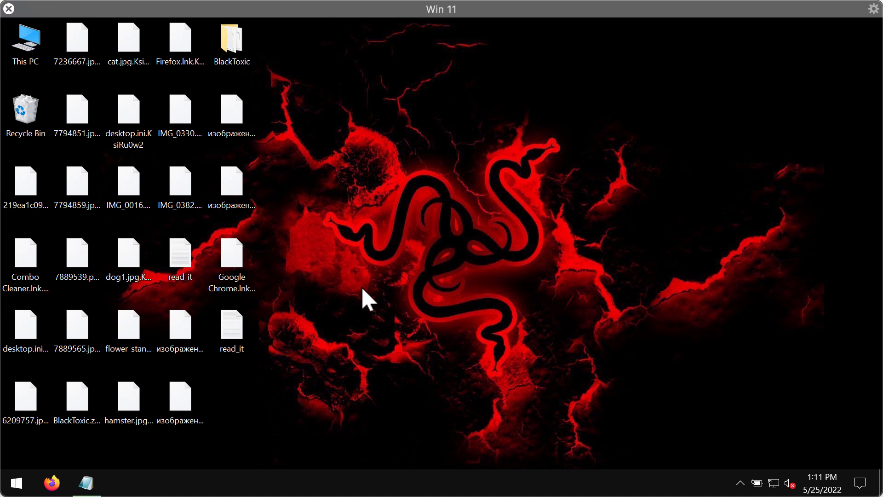
pyautogui.moveTo(415, 279)
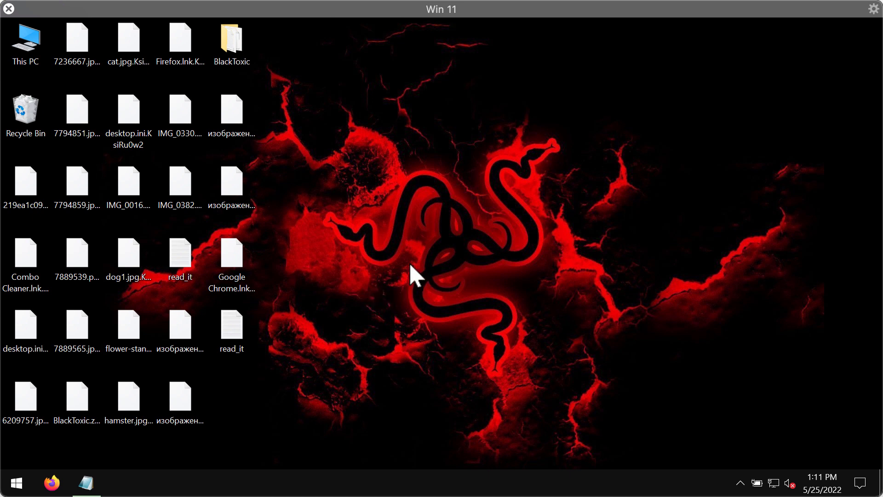
pyautogui.moveTo(442, 275)
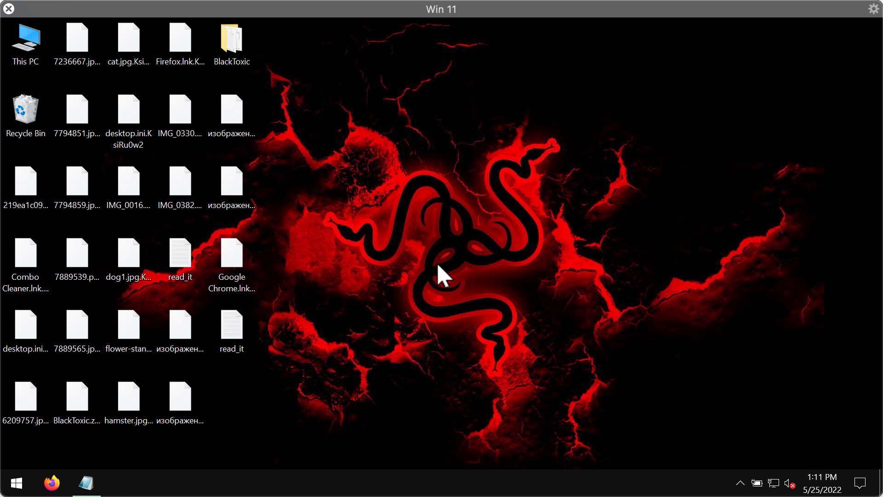
pyautogui.moveTo(424, 304)
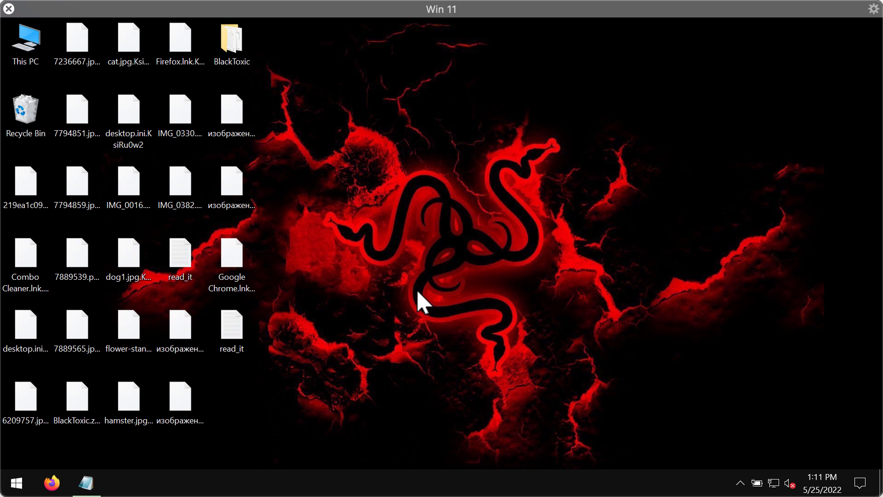
pyautogui.moveTo(269, 226)
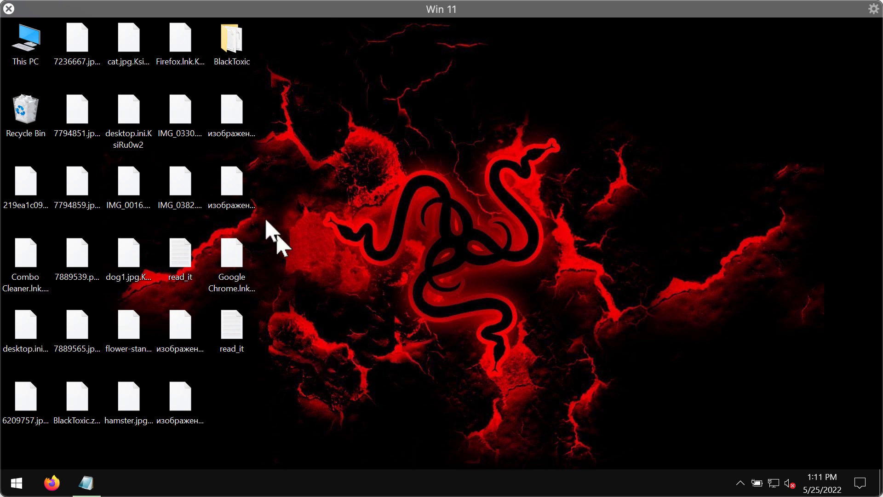
pyautogui.moveTo(498, 327)
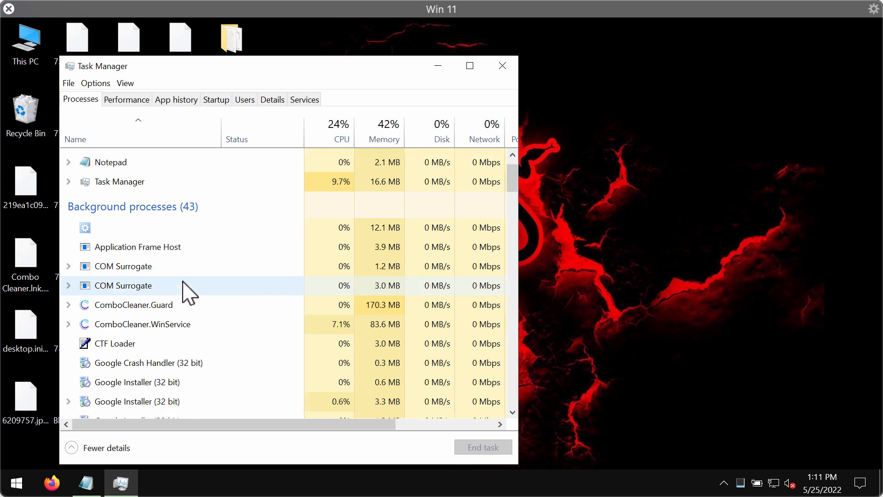
# - Scroll down Task Manager's background process list past the ComboCleaner services
pyautogui.scroll(-3)
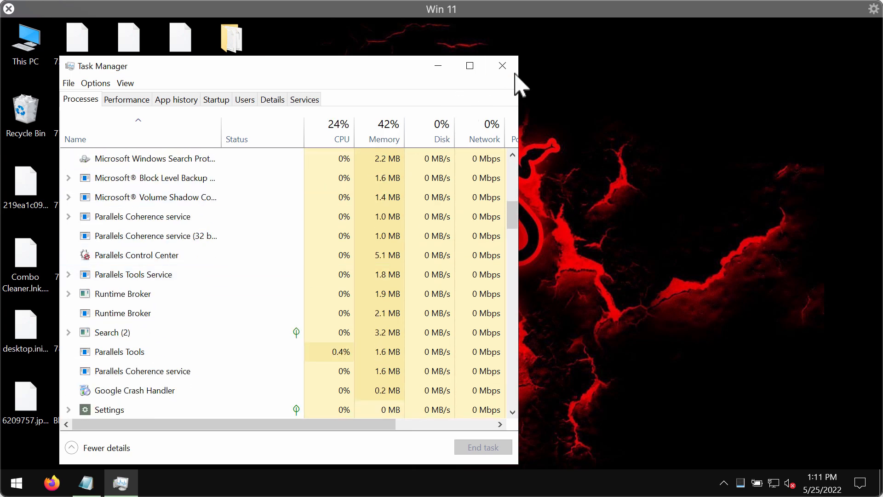
# - Close Task Manager and launch iexplore from Program Files (x86)\Internet Explorer
pyautogui.click(503, 65)
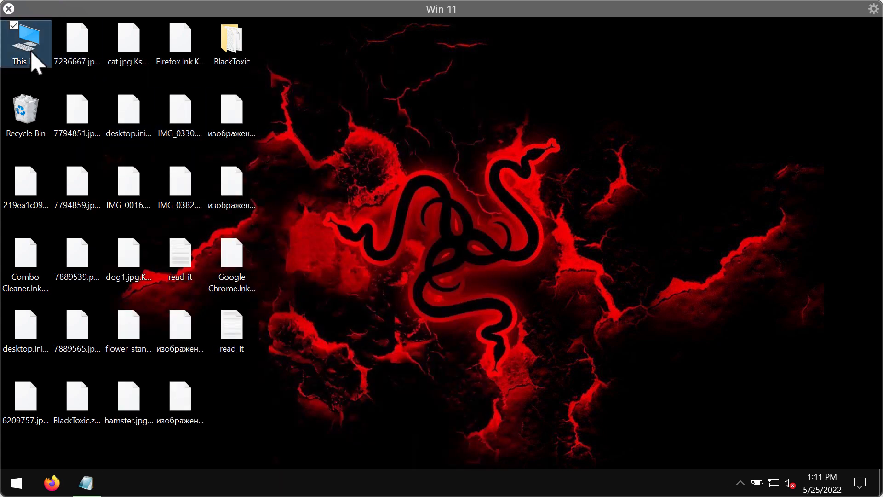
pyautogui.doubleClick(25, 37)
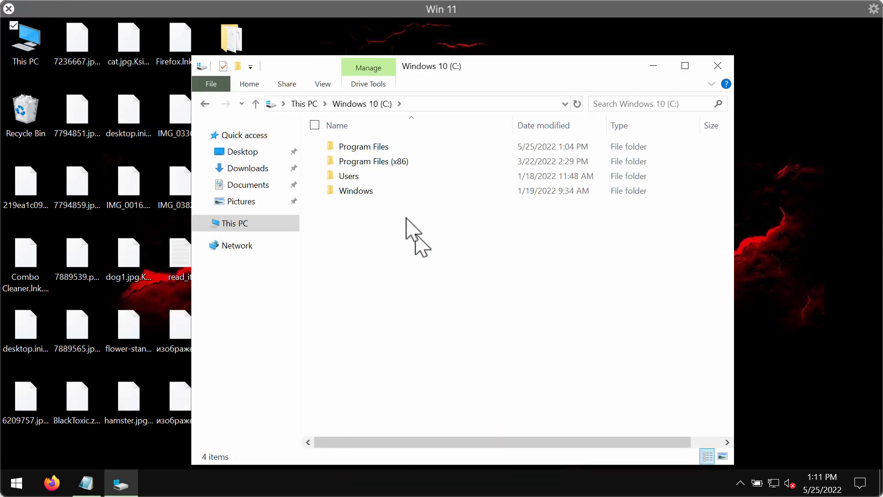
pyautogui.doubleClick(372, 161)
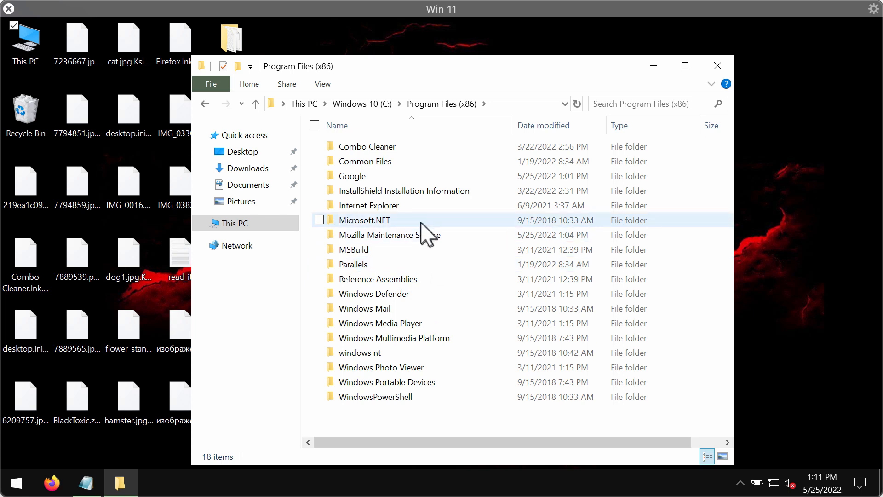
pyautogui.doubleClick(368, 205)
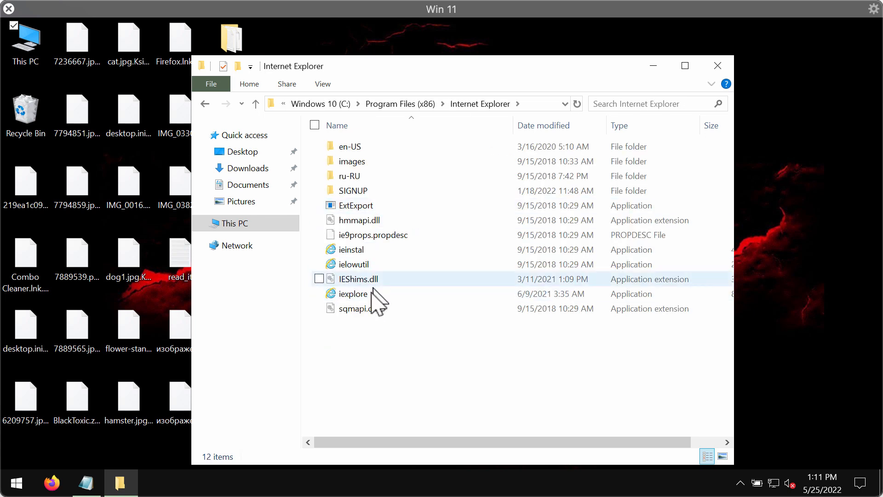
pyautogui.doubleClick(353, 294)
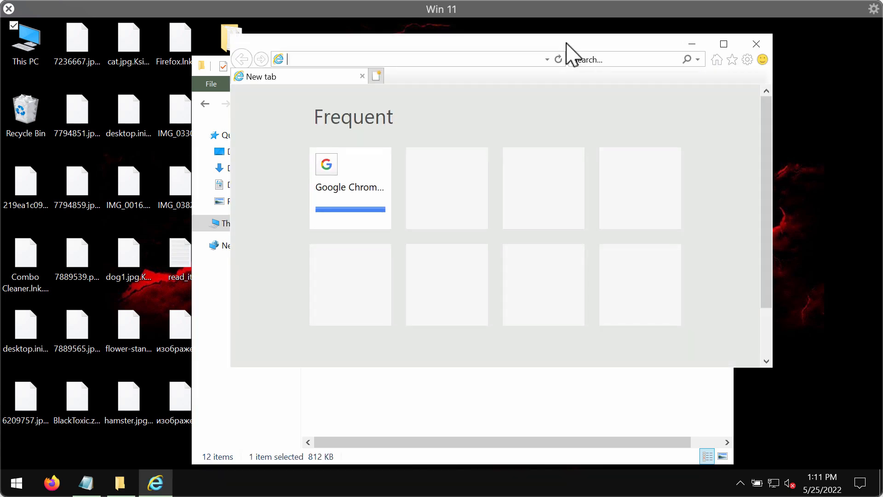
# - Visit combocleaner.com in Internet Explorer, then close the browser and File Explorer
pyautogui.write('c')
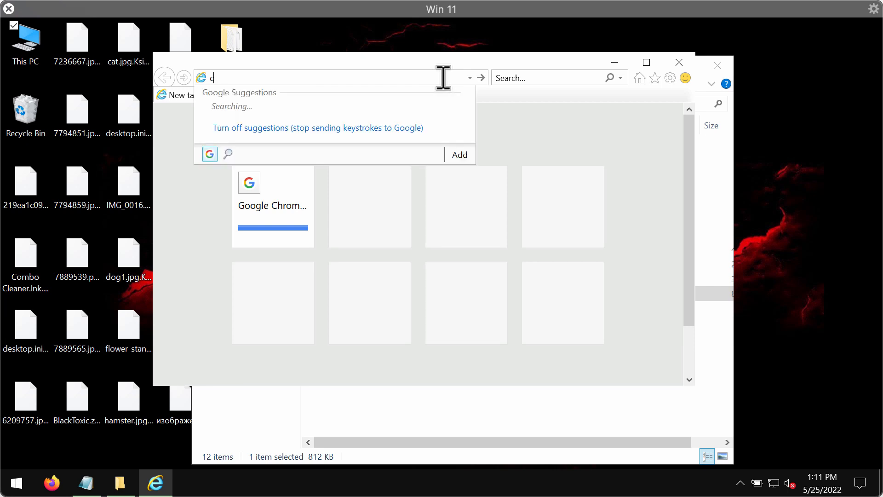
pyautogui.write('ombocleaner.com/')
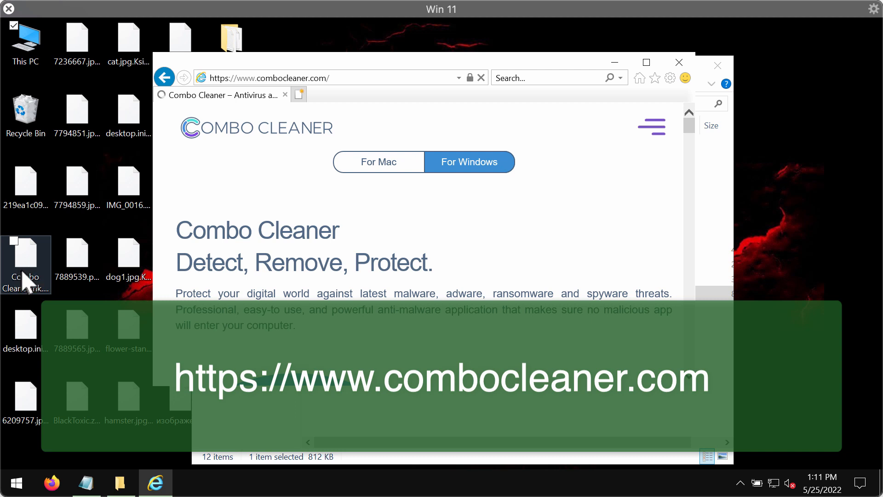
pyautogui.moveTo(33, 279)
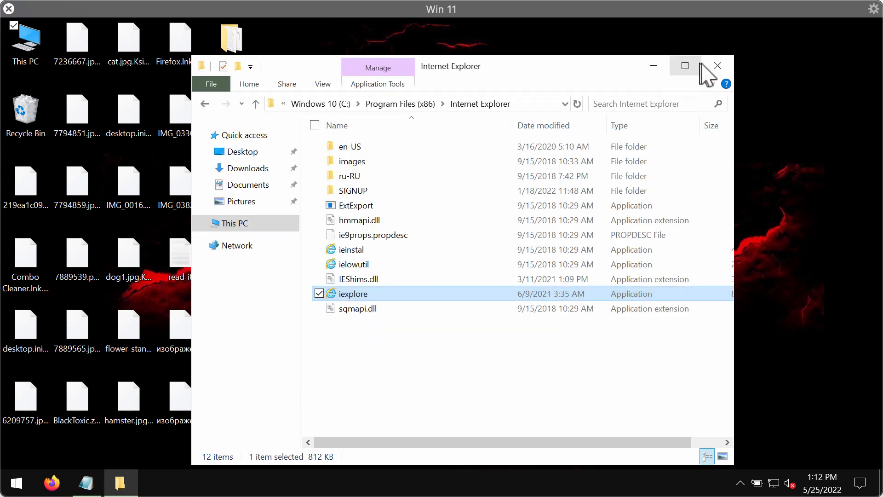
pyautogui.click(718, 65)
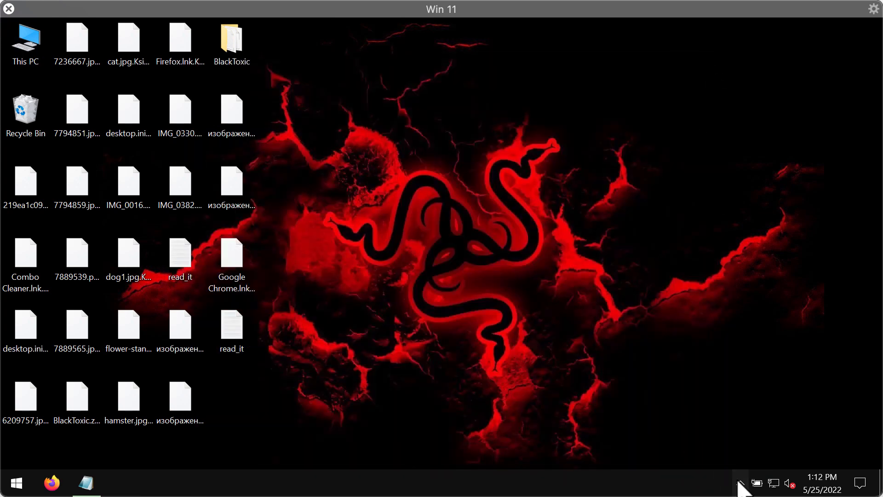
# - Open Combo Cleaner from the system tray and start a Quick Scan
pyautogui.click(741, 482)
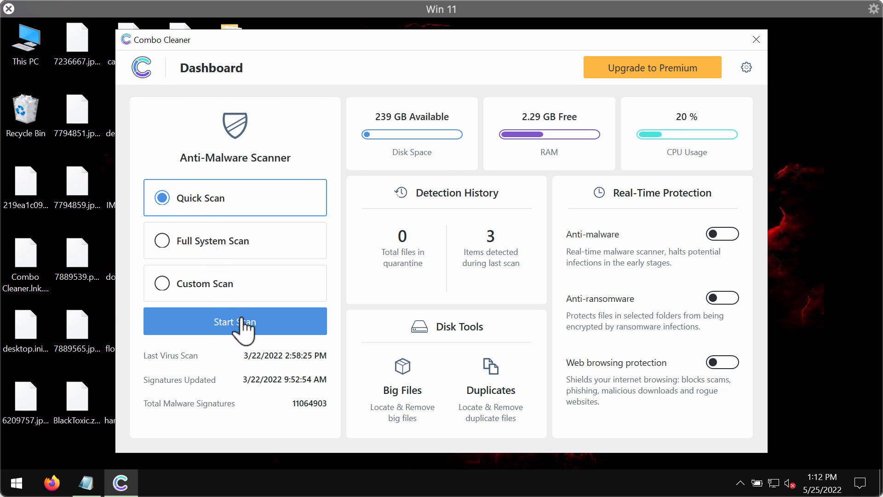
pyautogui.click(234, 322)
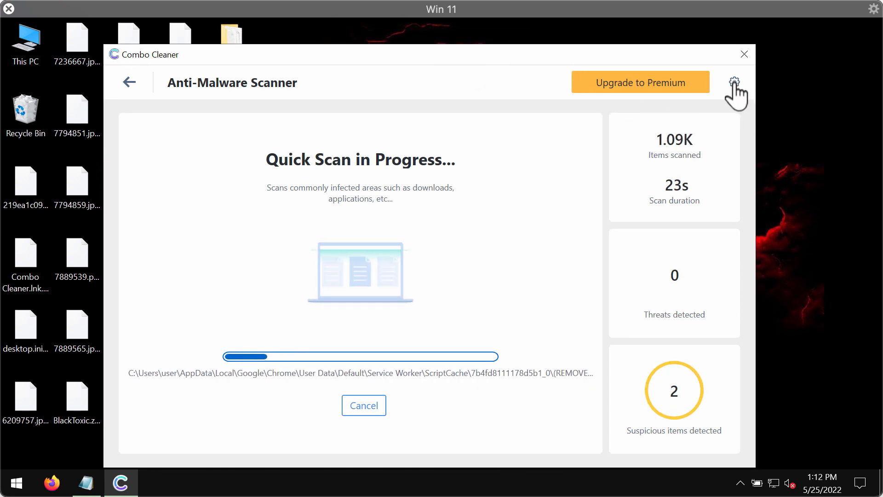
# - View the Anti-Ransomware settings with no protected folders, then return to the Dashboard
pyautogui.click(734, 82)
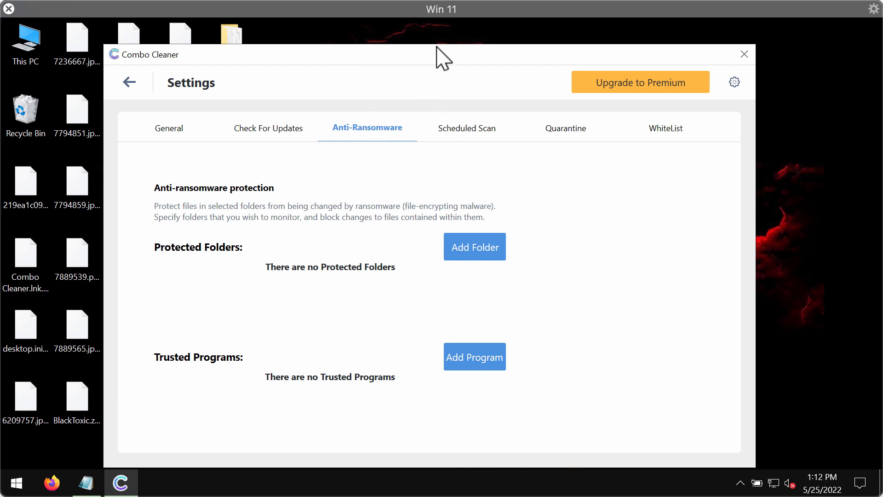
pyautogui.click(130, 82)
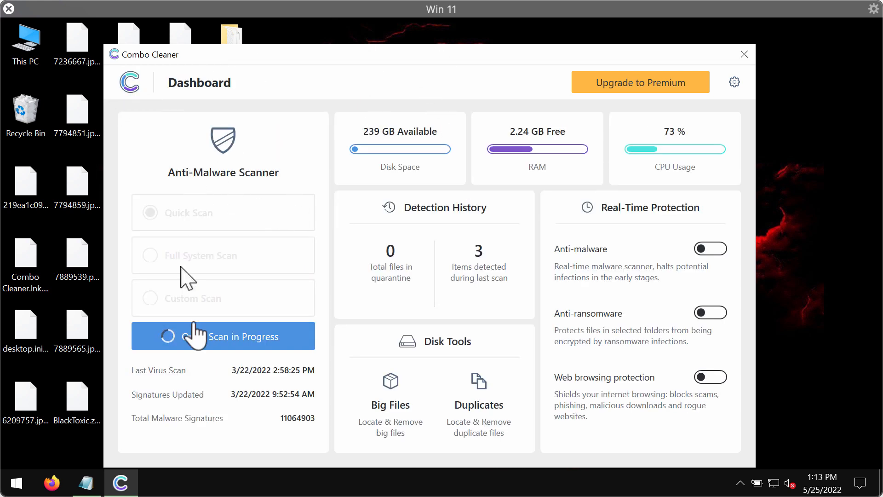
# - Keep the quick scan running to its three-threat results, then open Upgrade to Premium
pyautogui.click(223, 336)
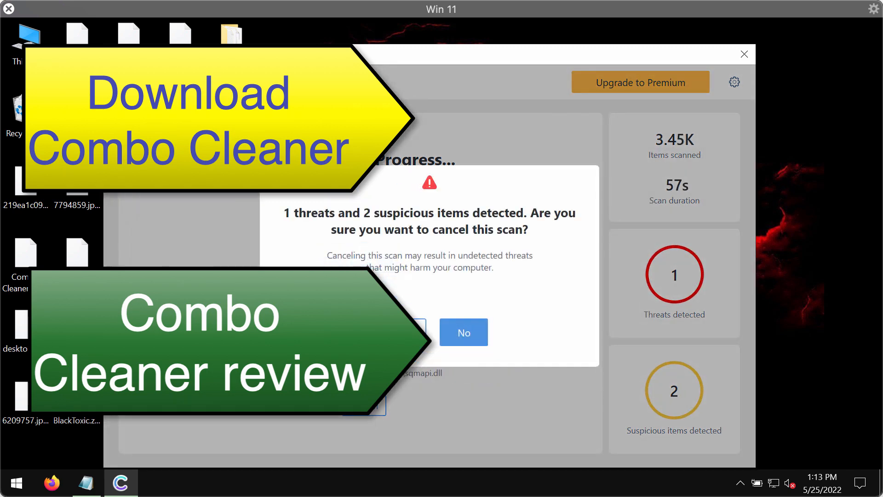
pyautogui.click(463, 332)
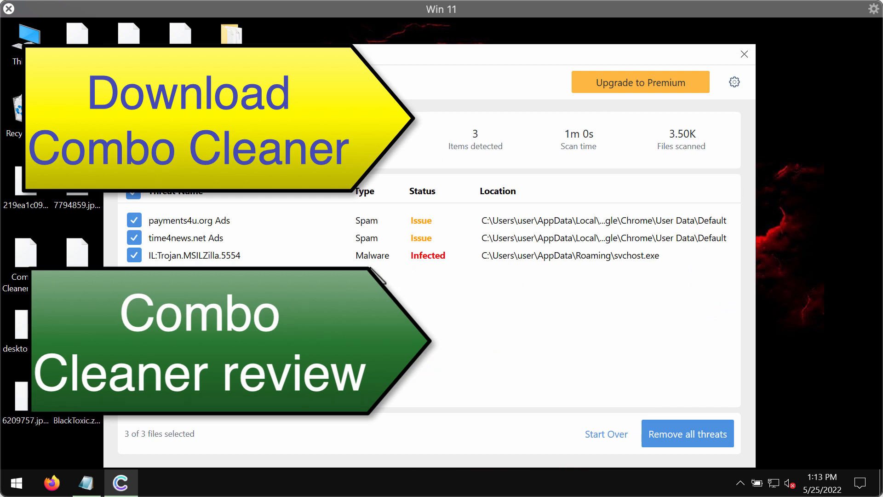
pyautogui.moveTo(624, 87)
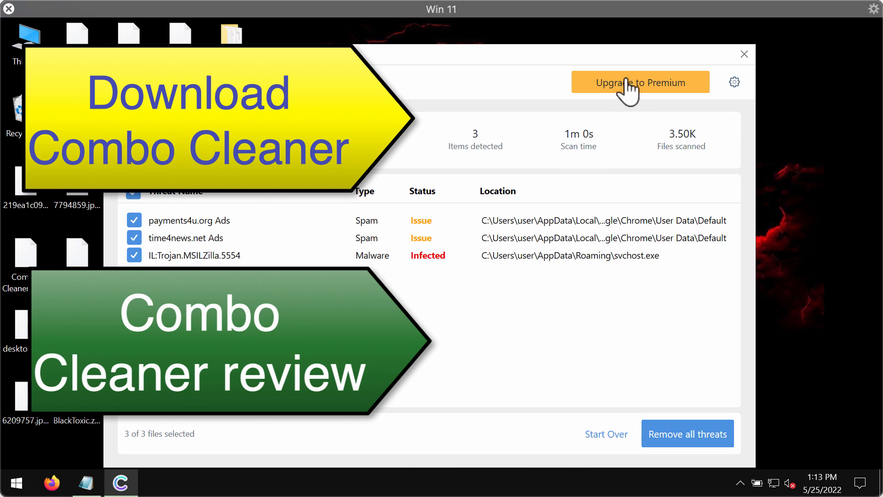
pyautogui.click(640, 82)
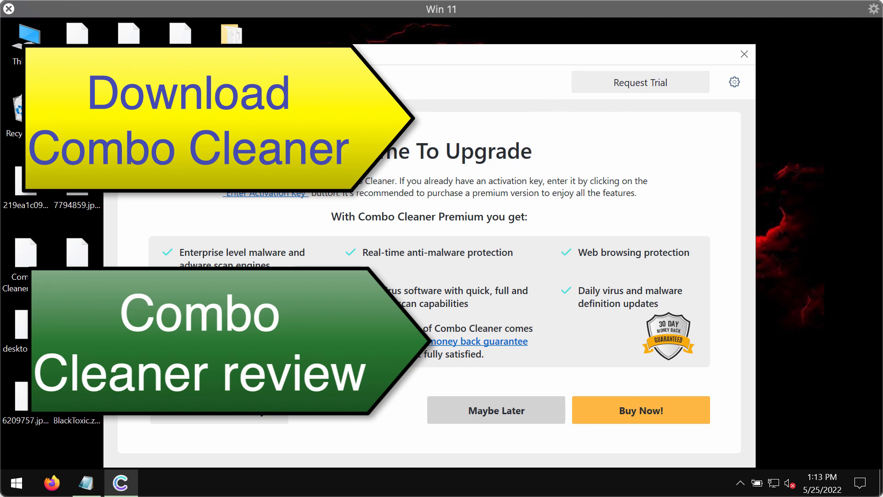